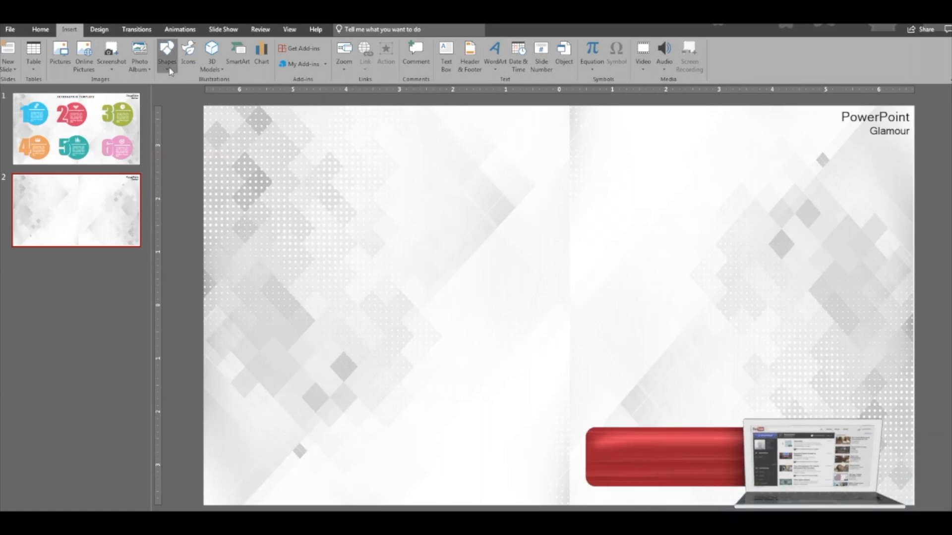
- Draw a blue circle near the slide's top-left and start a text box beside it
left_click(166, 54)
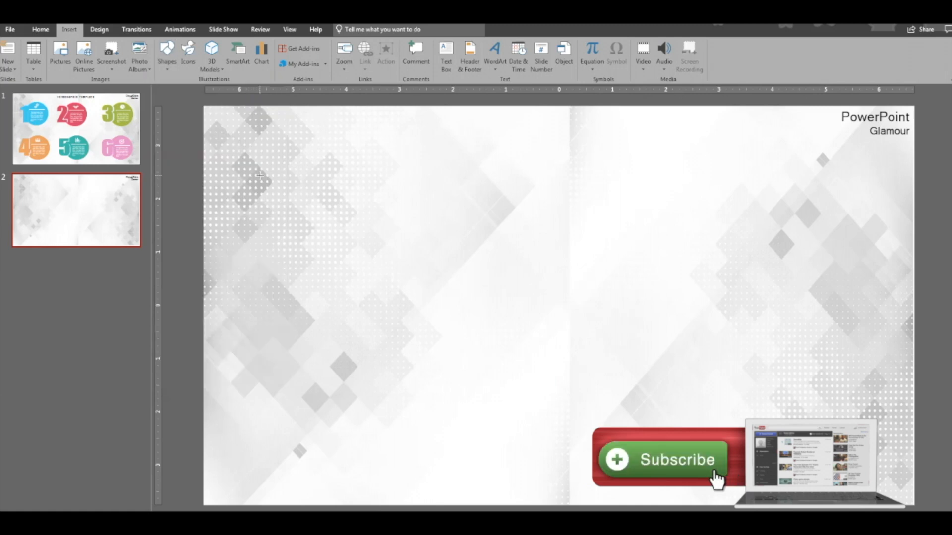
left_click_drag(262, 173, 365, 272)
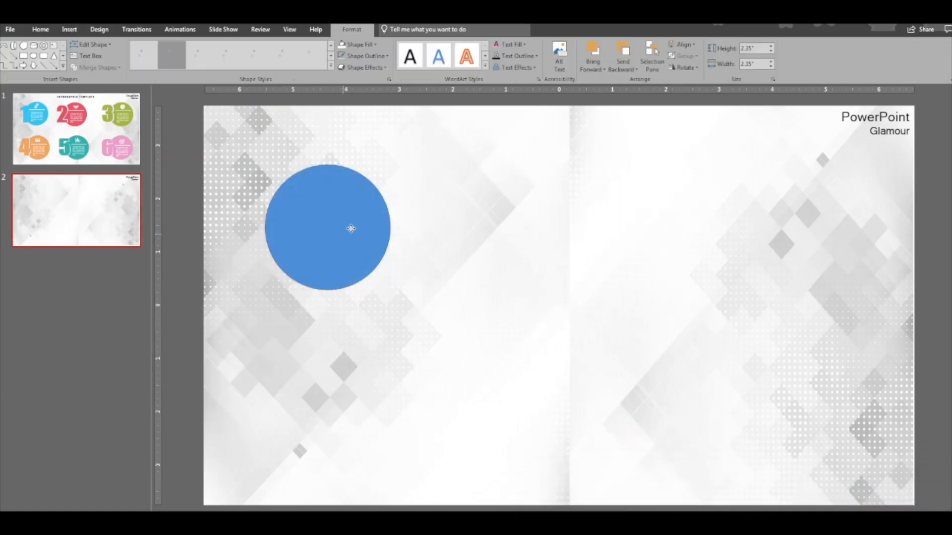
left_click_drag(350, 229, 362, 220)
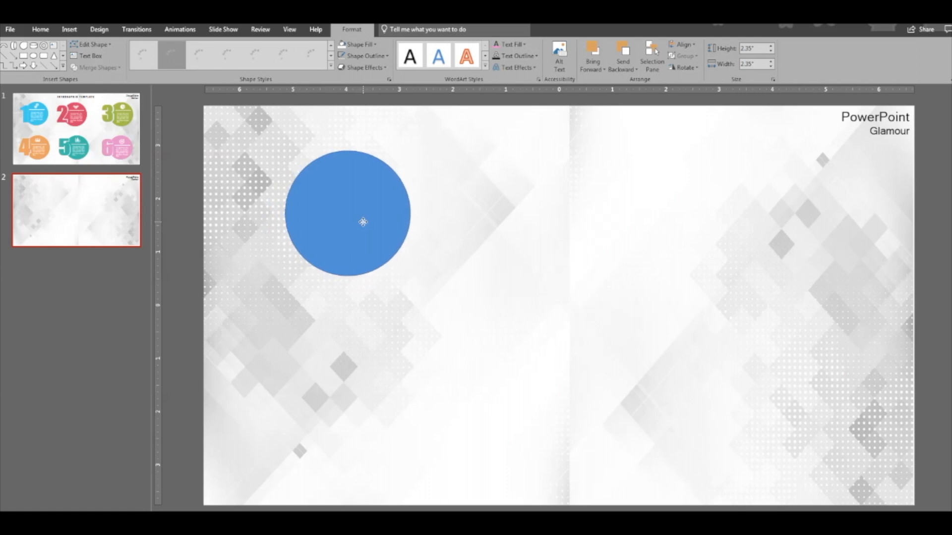
left_click_drag(362, 221, 367, 222)
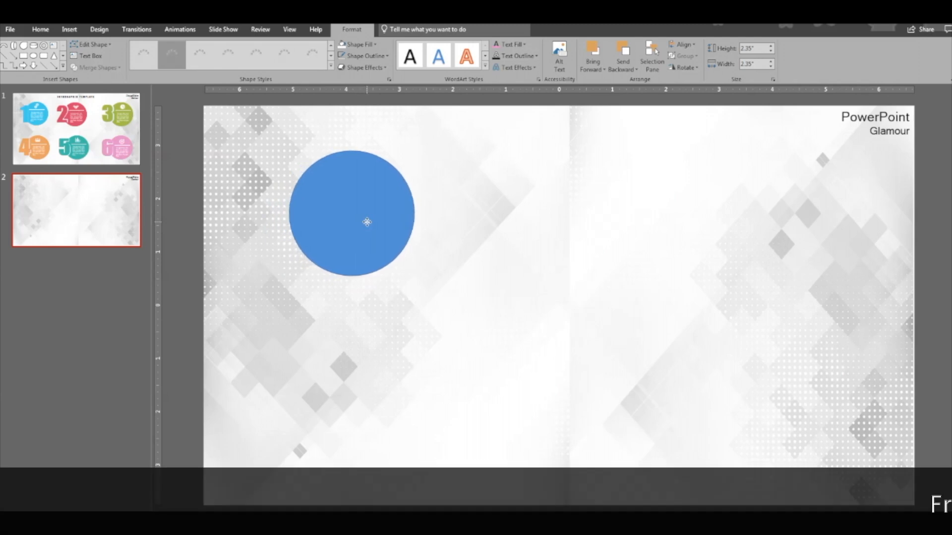
left_click(351, 222)
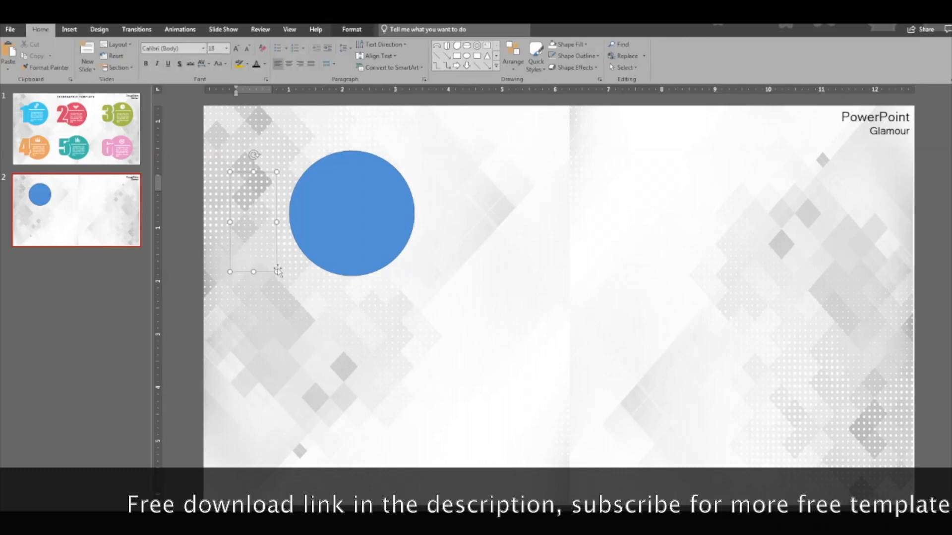
- Type a '1' in Impact at size 166 and tuck it behind the circle
type("1")
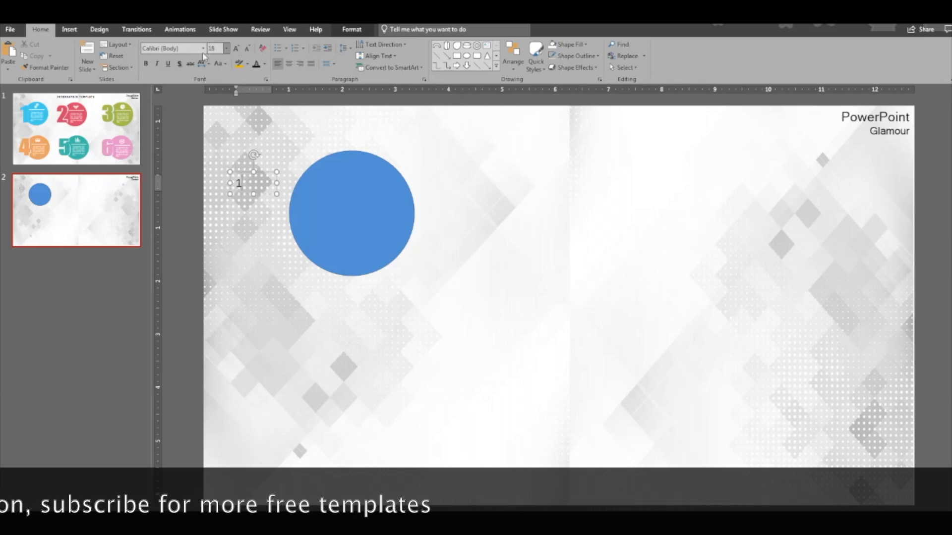
left_click(203, 48)
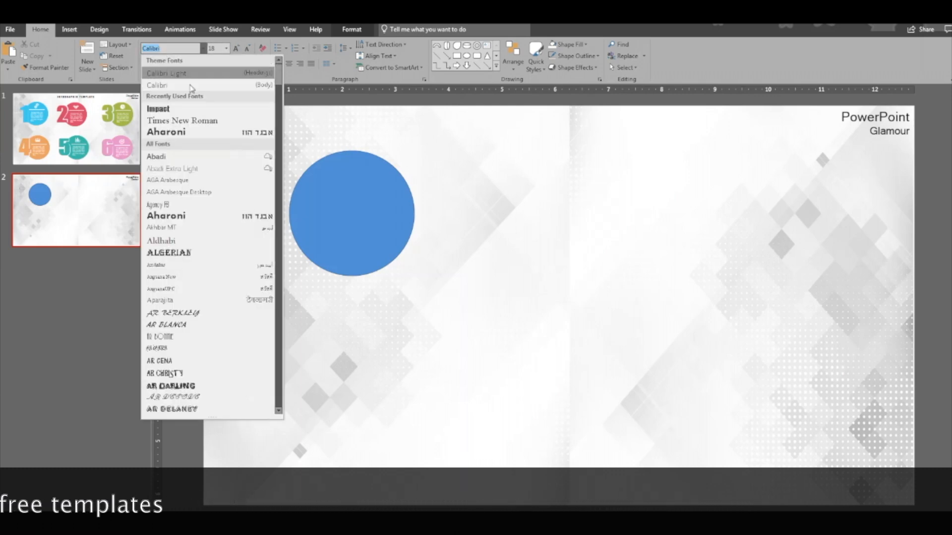
left_click(158, 108)
type("1")
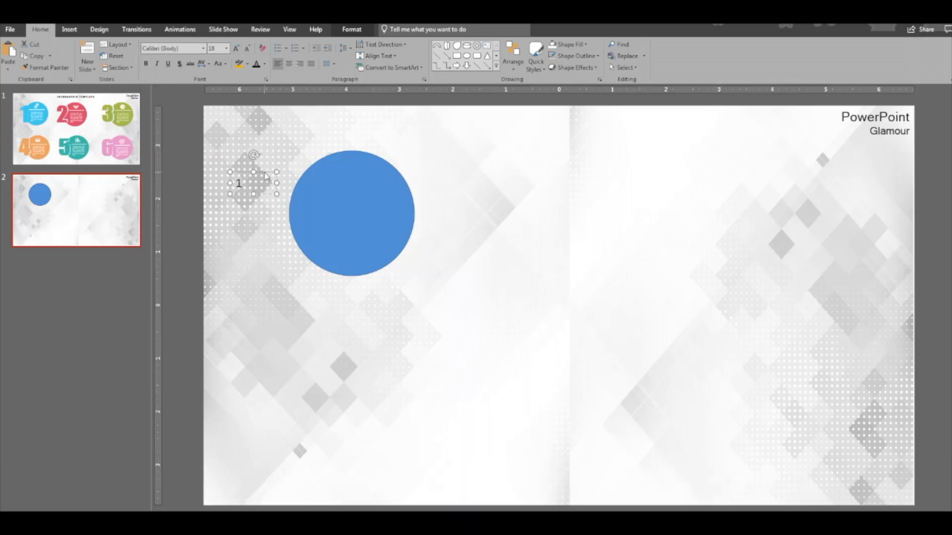
left_click(203, 48)
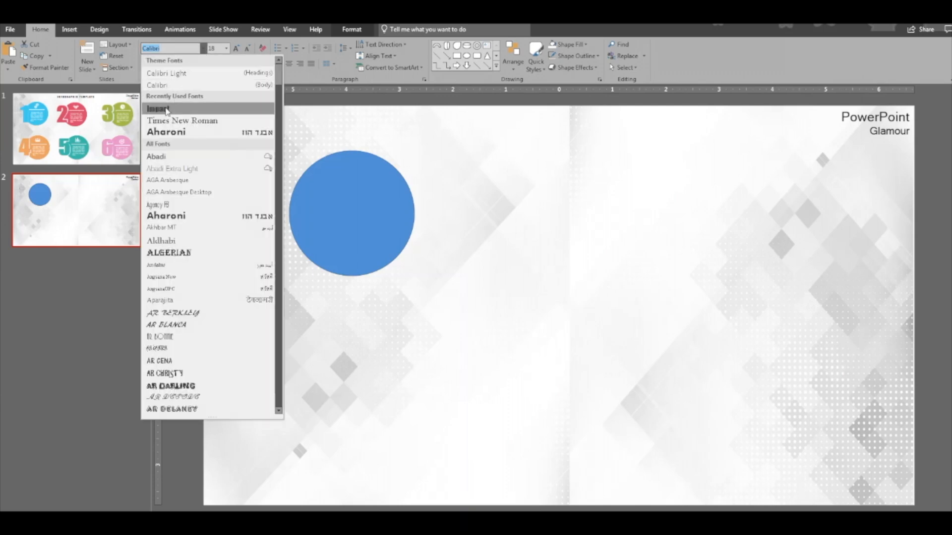
left_click(158, 109)
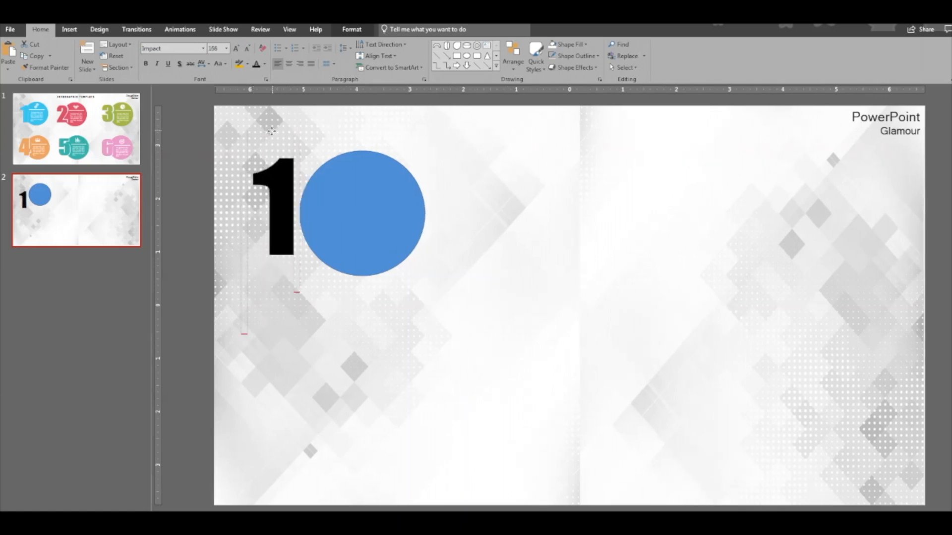
left_click(362, 213)
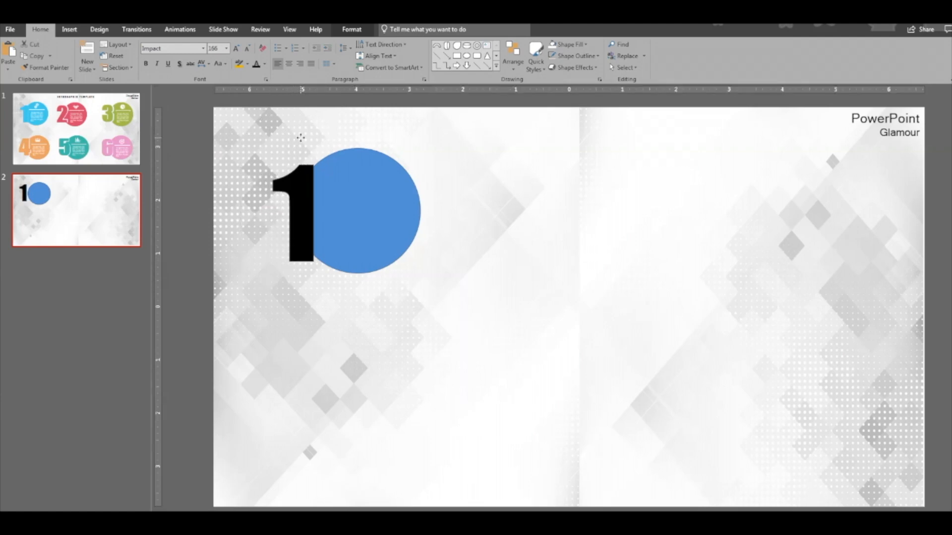
left_click(361, 209)
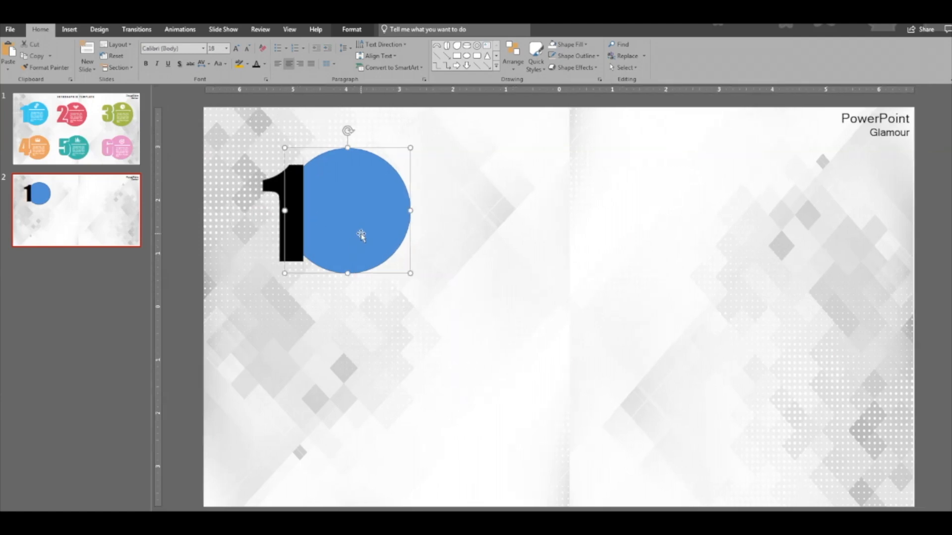
- Butt the circle against the number 1 and fill both light blue
left_click_drag(348, 210, 364, 214)
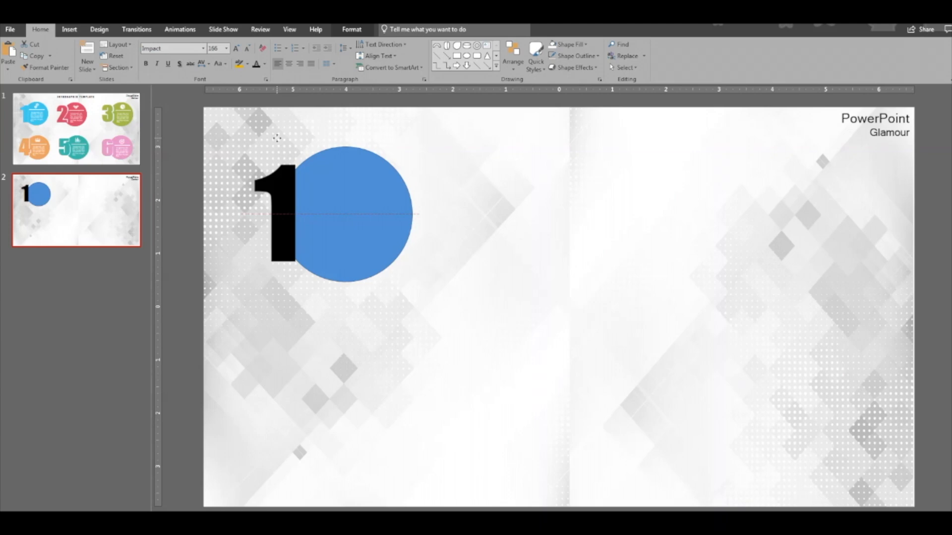
left_click(567, 44)
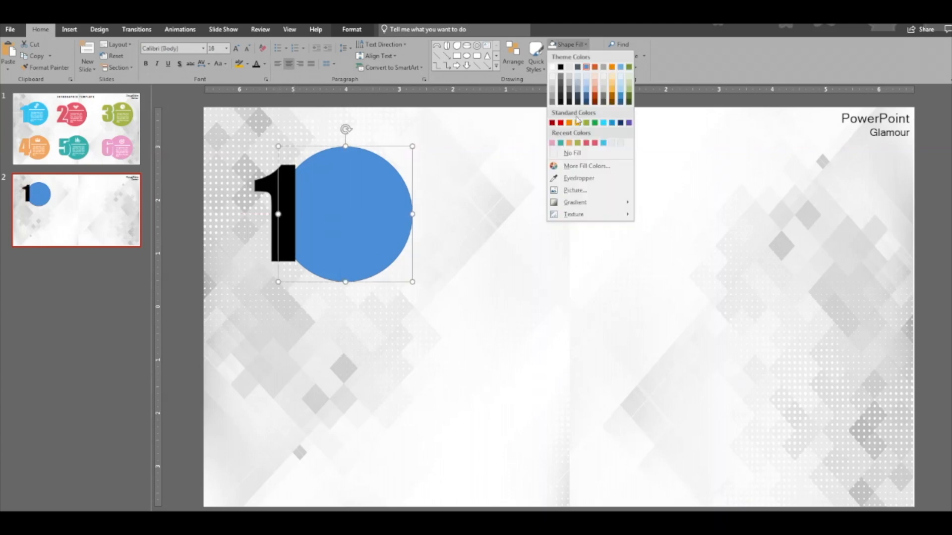
left_click(594, 67)
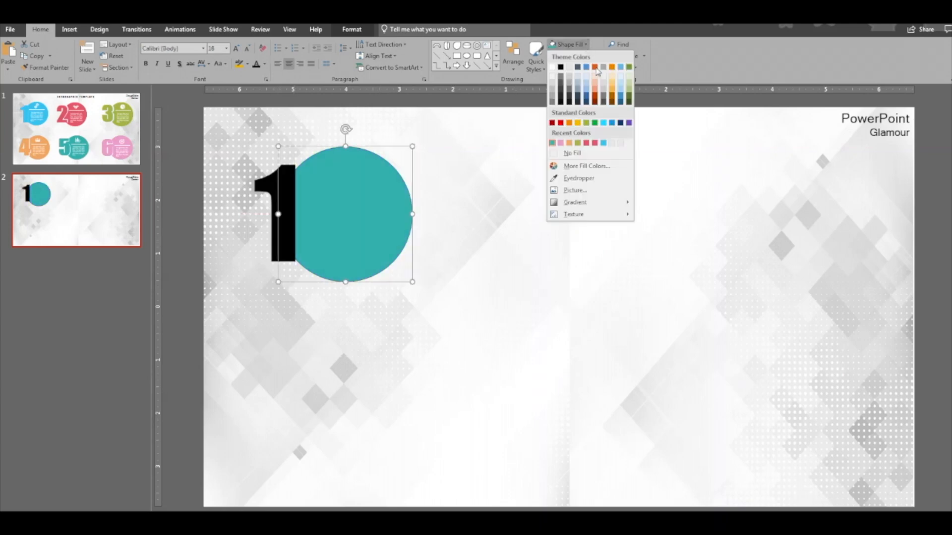
left_click(621, 67)
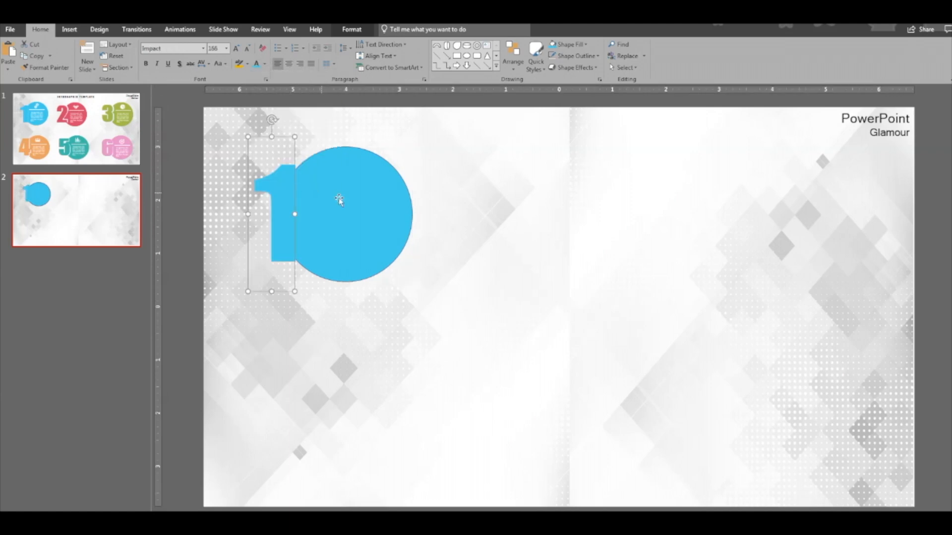
- Select the first of the six duplicated number-circle pairs and ungroup it
left_click(351, 29)
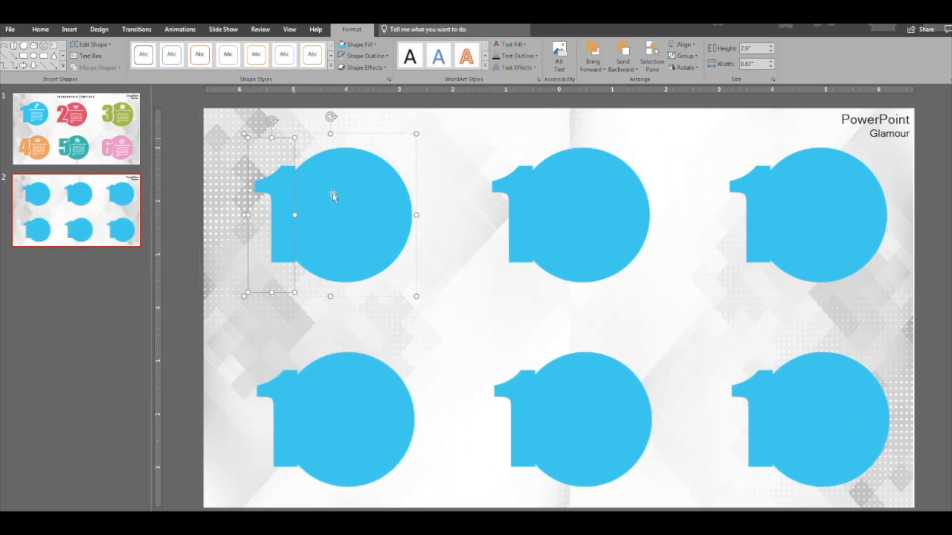
right_click(332, 196)
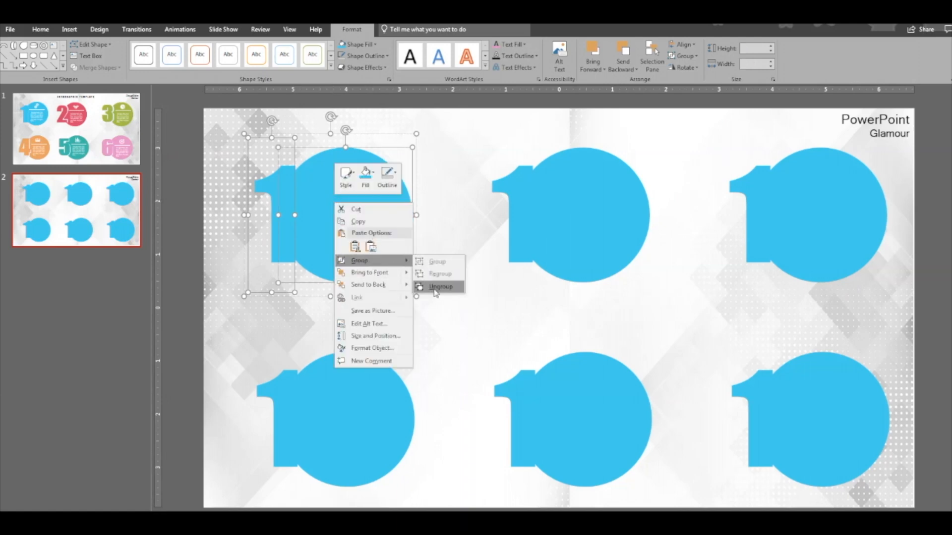
left_click(441, 286)
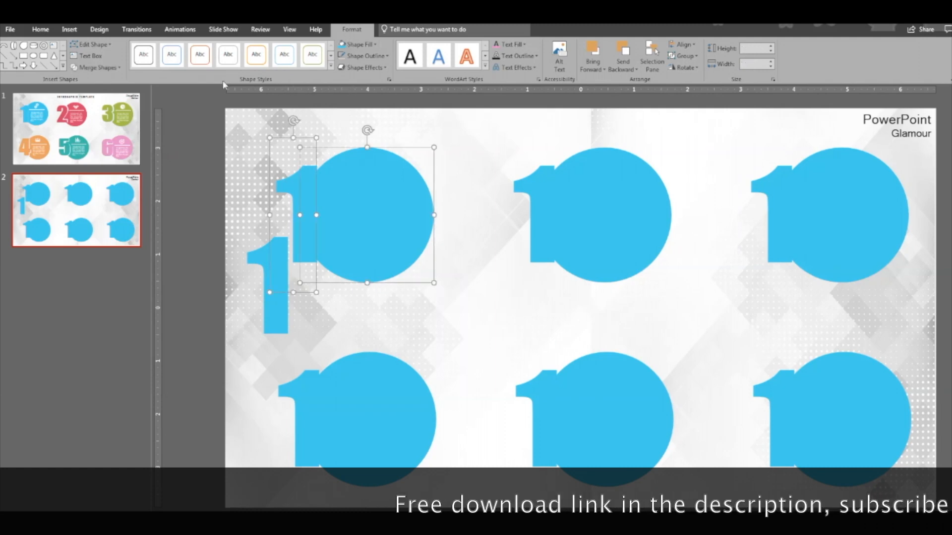
- Subtract the circle from the first number 1, leaving a thin gap
left_click(95, 68)
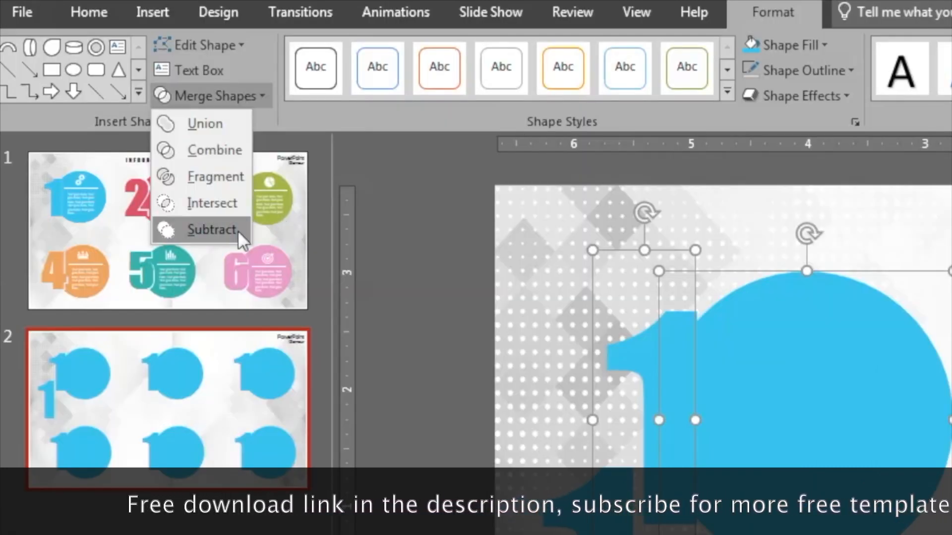
left_click(212, 230)
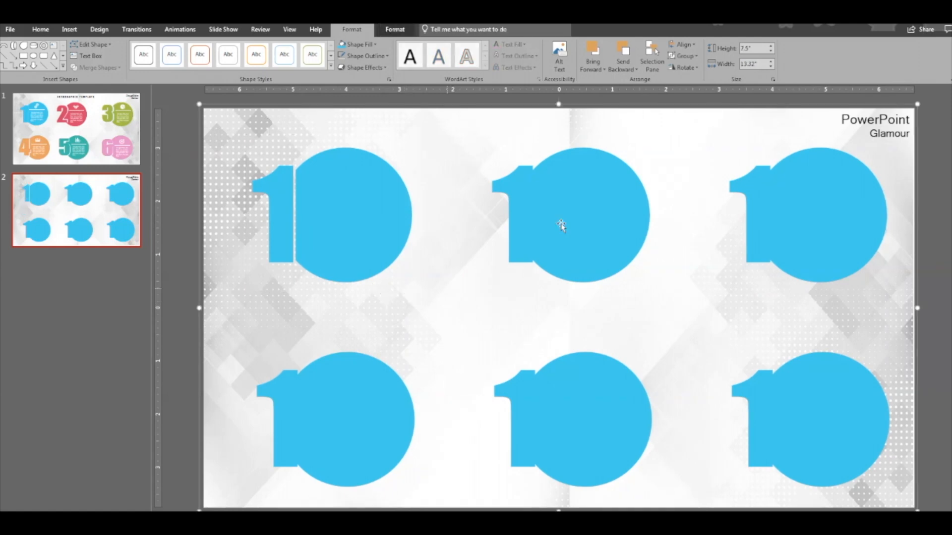
right_click(562, 226)
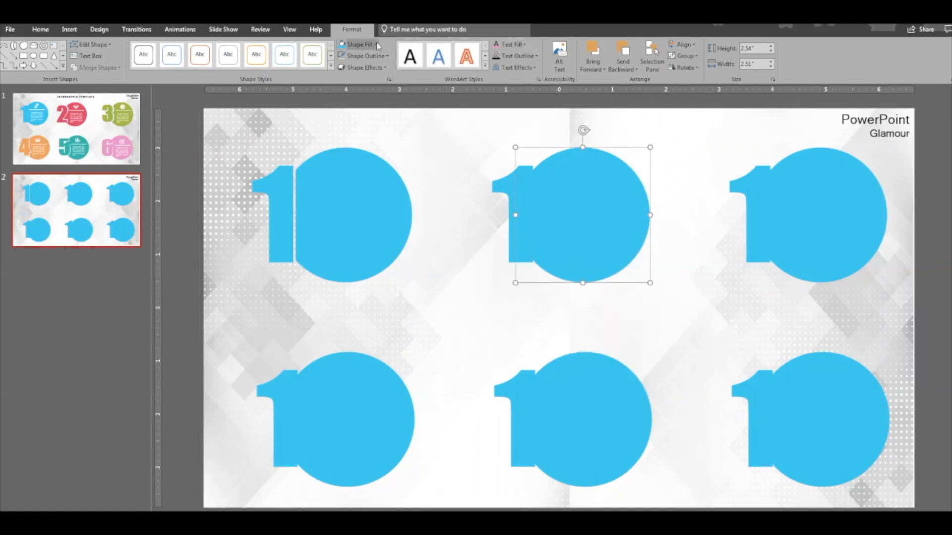
- Fill the second circle pinkish-red and select its number to change it to 2
left_click(377, 44)
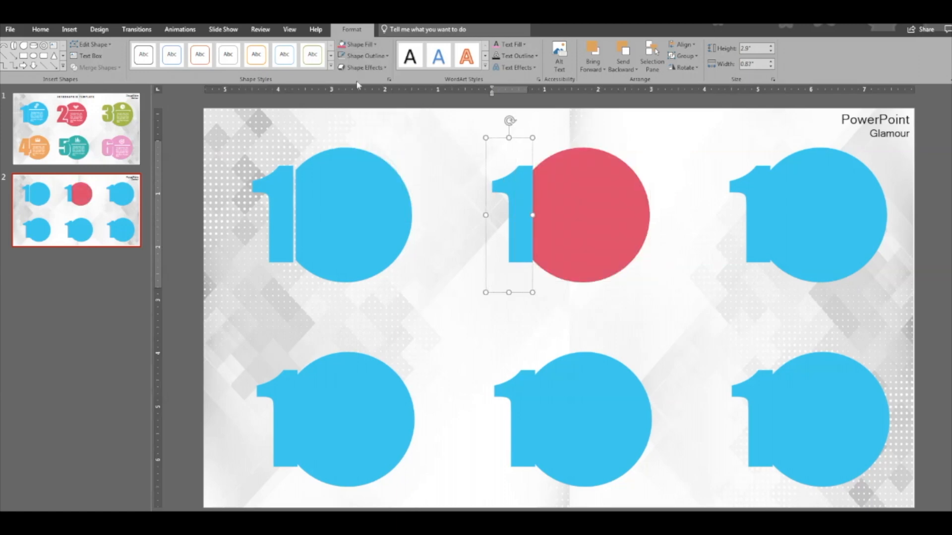
left_click(40, 29)
type("2")
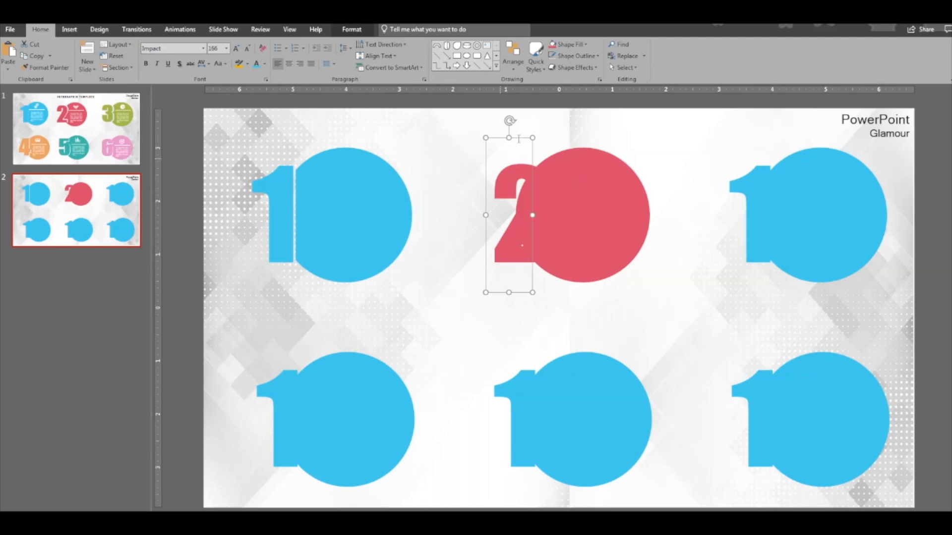
left_click(516, 130)
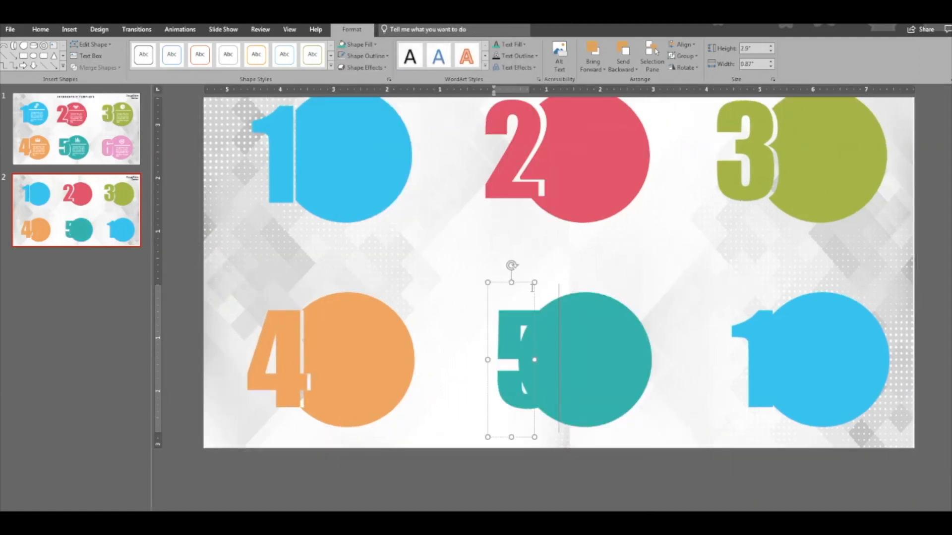
- Ungroup the last blue number-and-circle pair
left_click(98, 68)
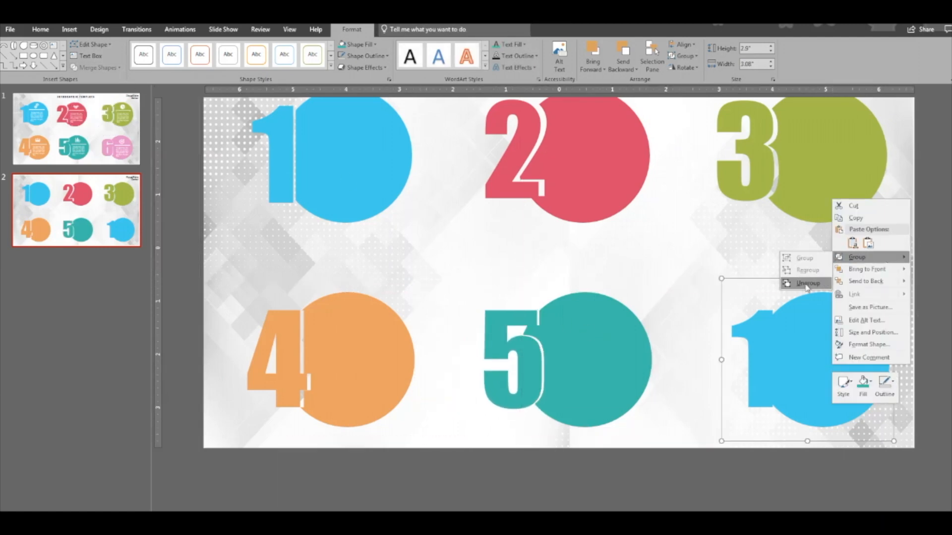
left_click(808, 283)
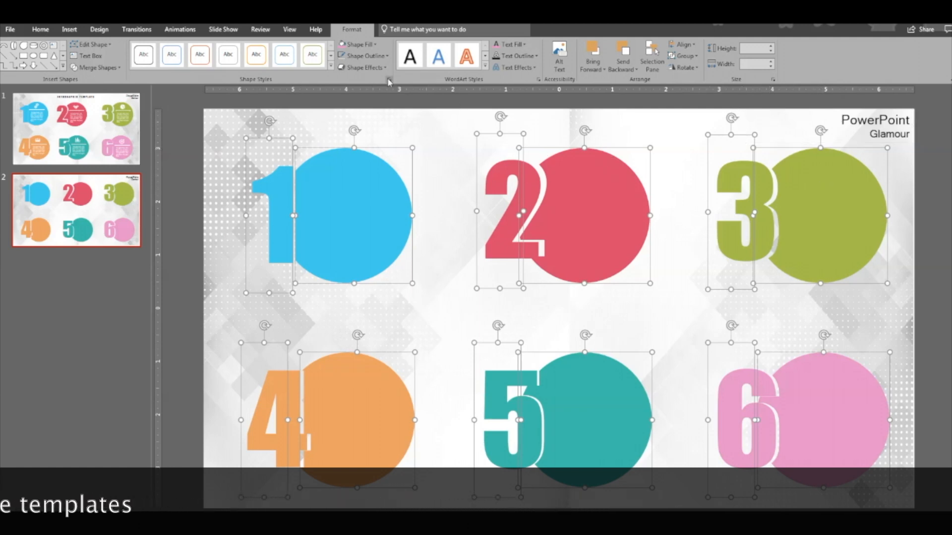
- Apply the Offset: Bottom shadow to all six pairs and deselect them
left_click(365, 67)
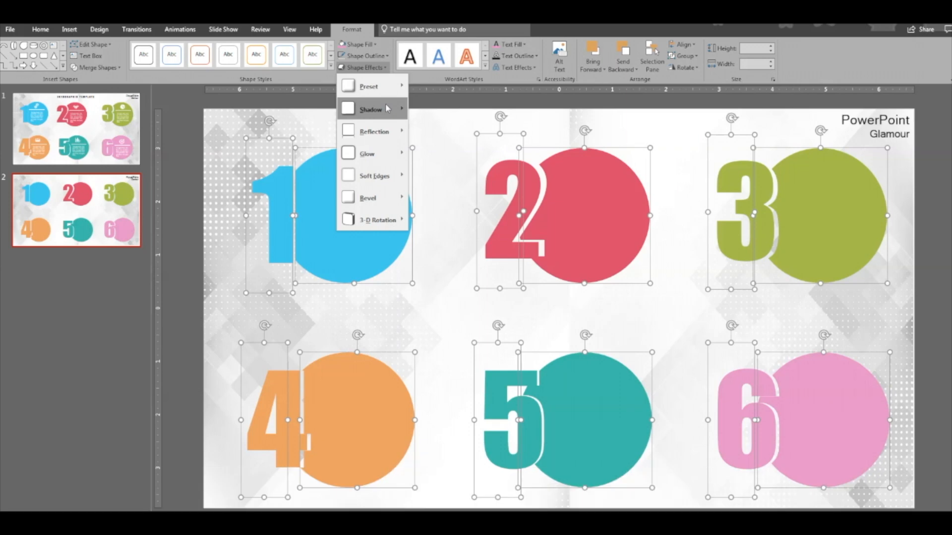
left_click(370, 109)
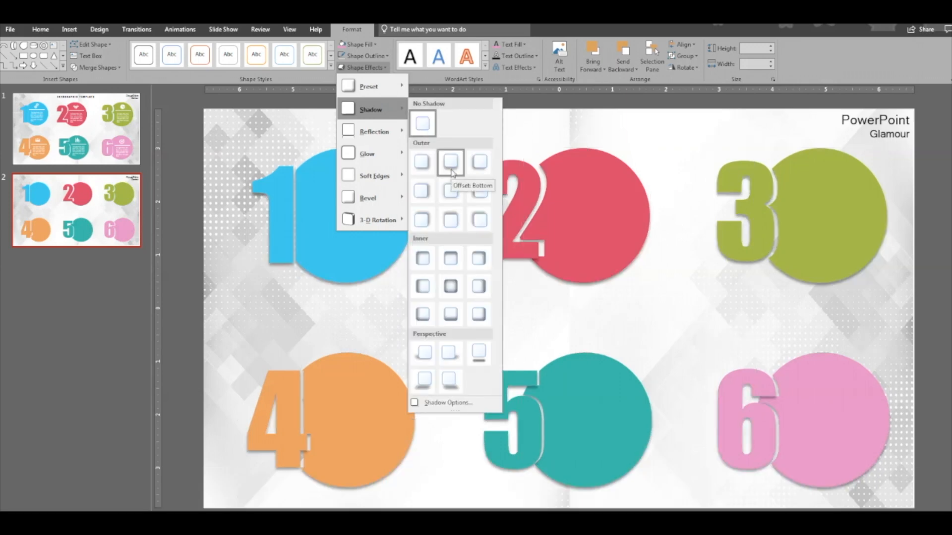
left_click(450, 162)
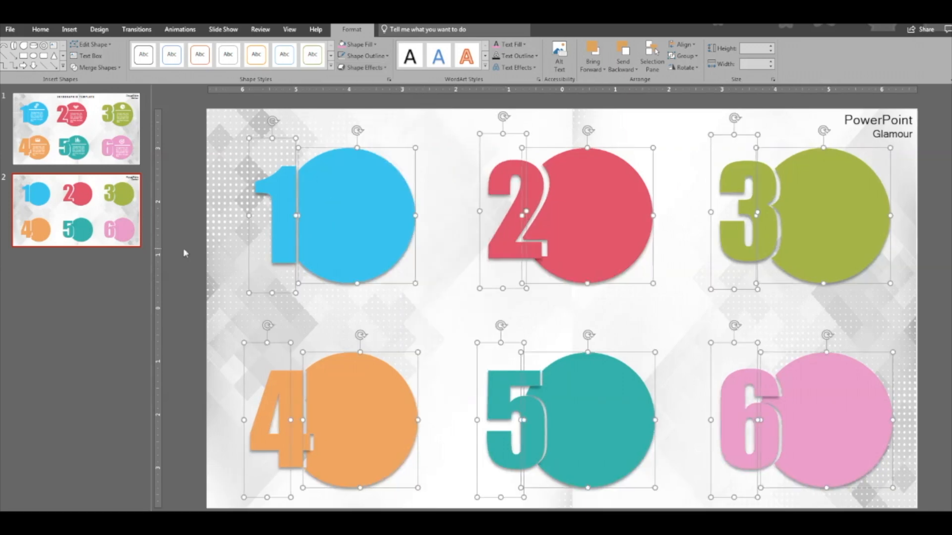
left_click(340, 300)
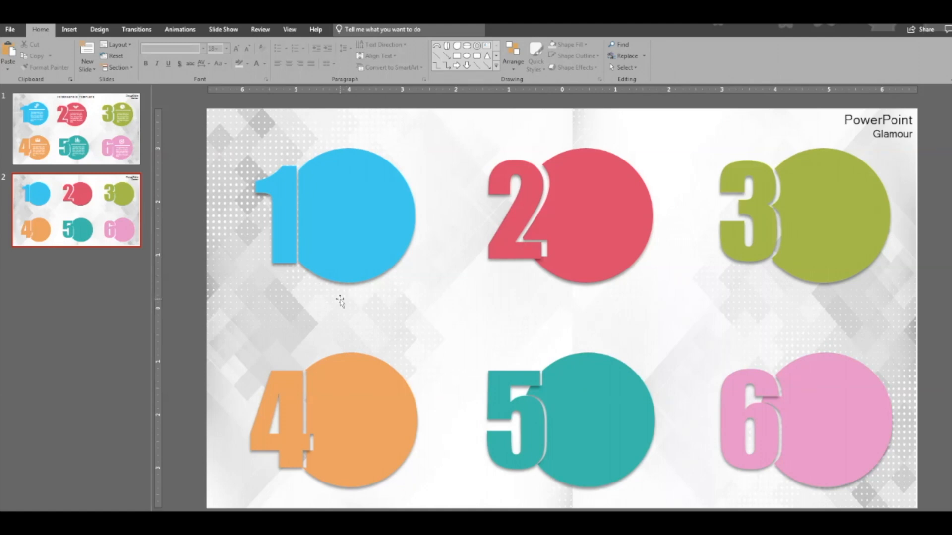
mouse_move(203, 133)
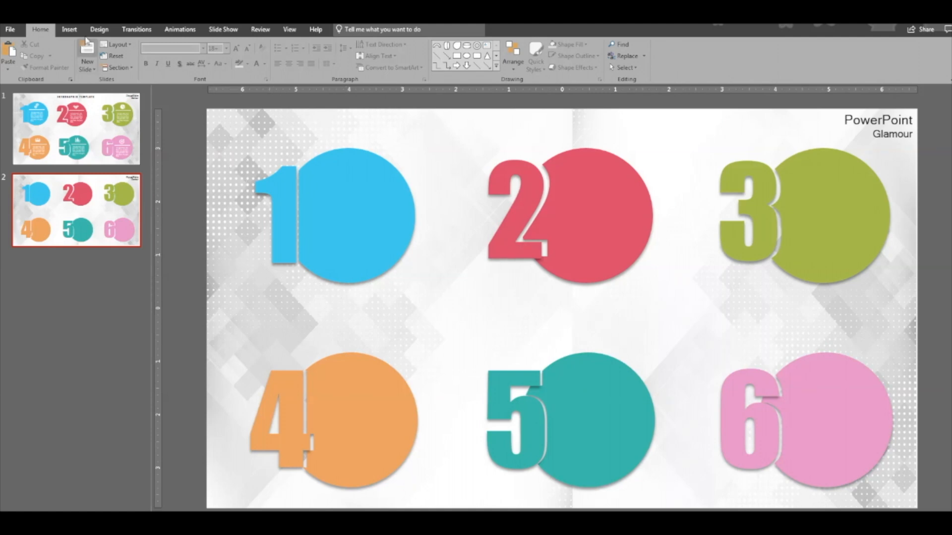
- Insert icons from the icon library, including the handshake and pie chart
left_click(68, 29)
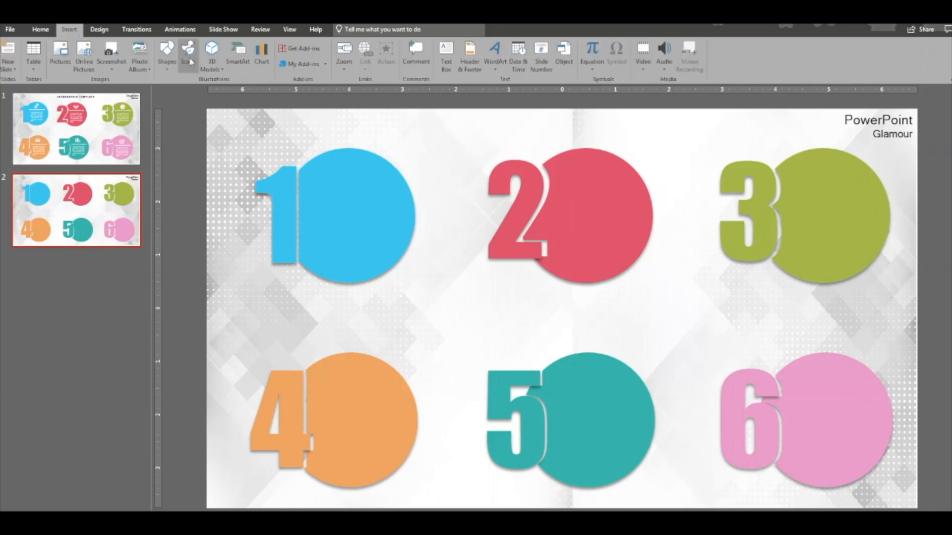
left_click(189, 54)
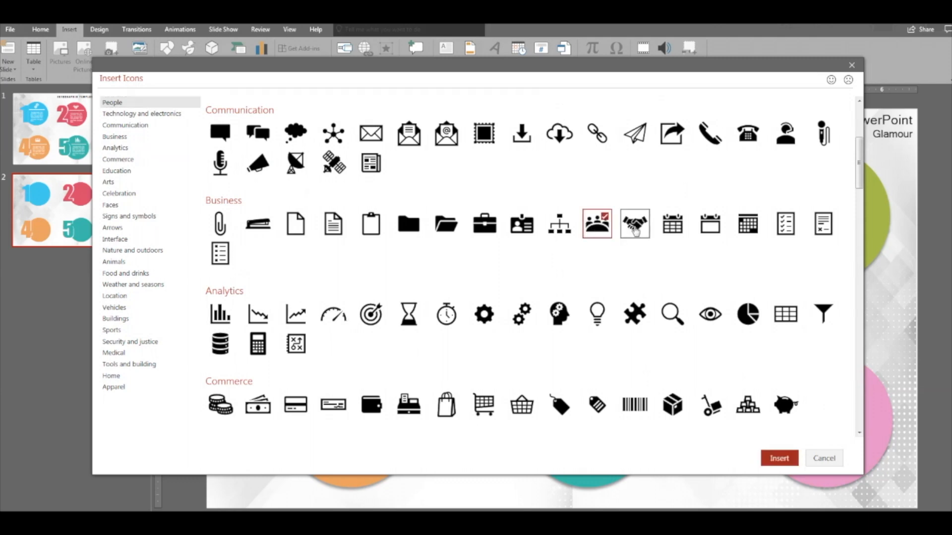
left_click(634, 224)
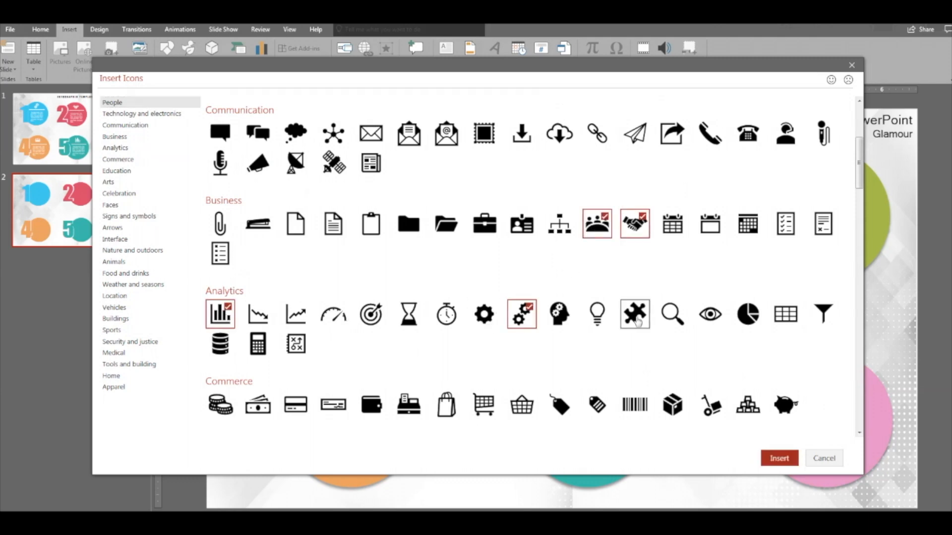
mouse_move(748, 314)
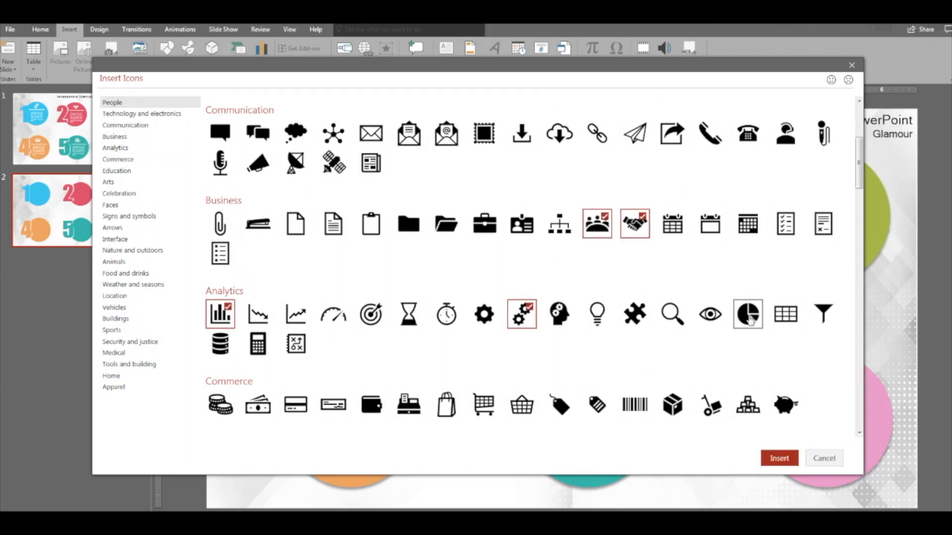
left_click(747, 314)
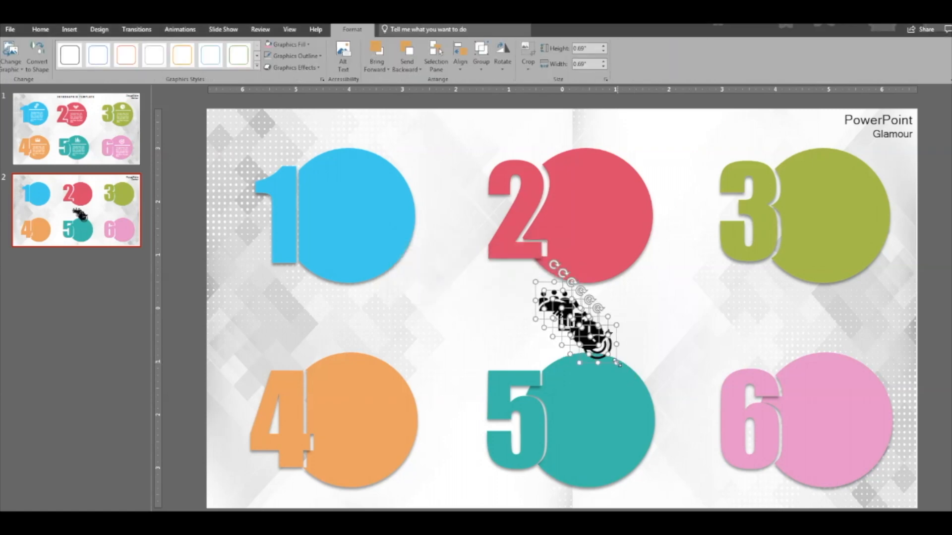
- Position the inserted icons inside their circles
left_click(290, 44)
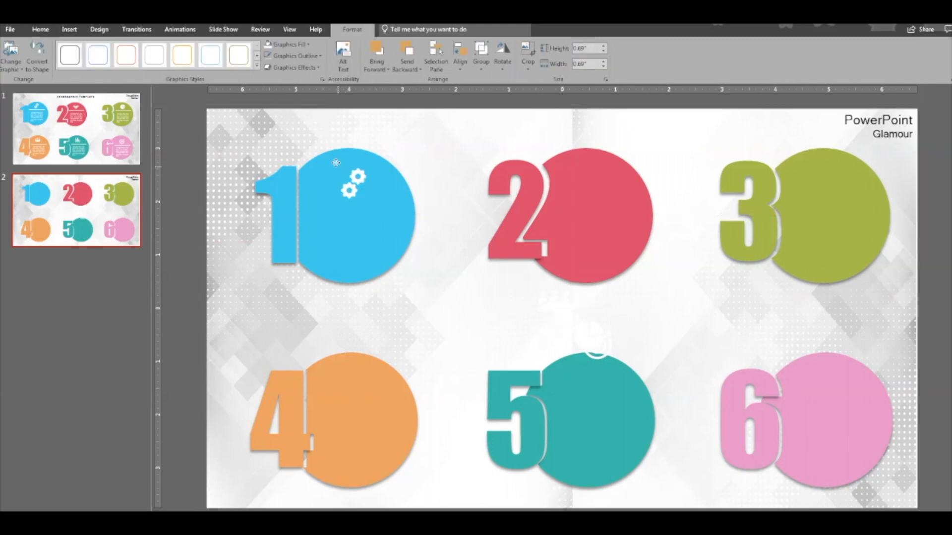
left_click(593, 178)
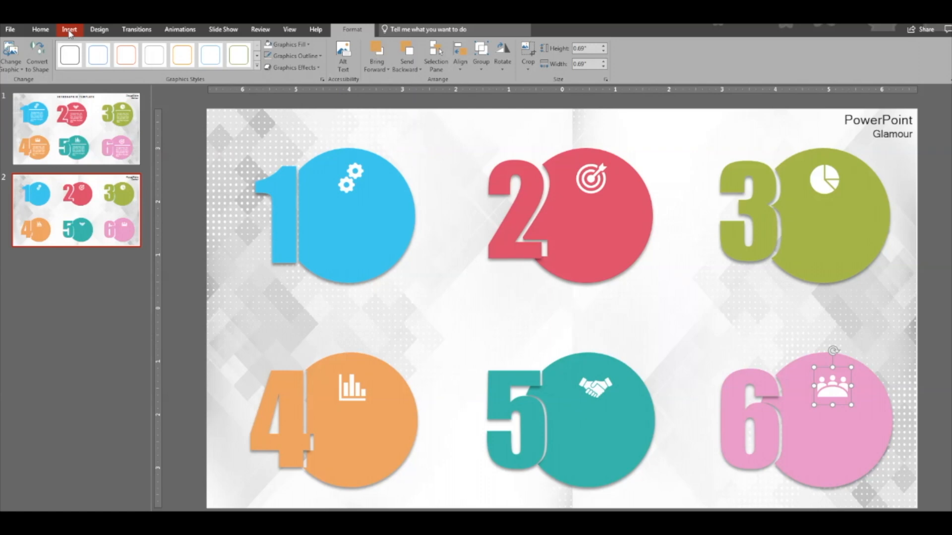
left_click(68, 28)
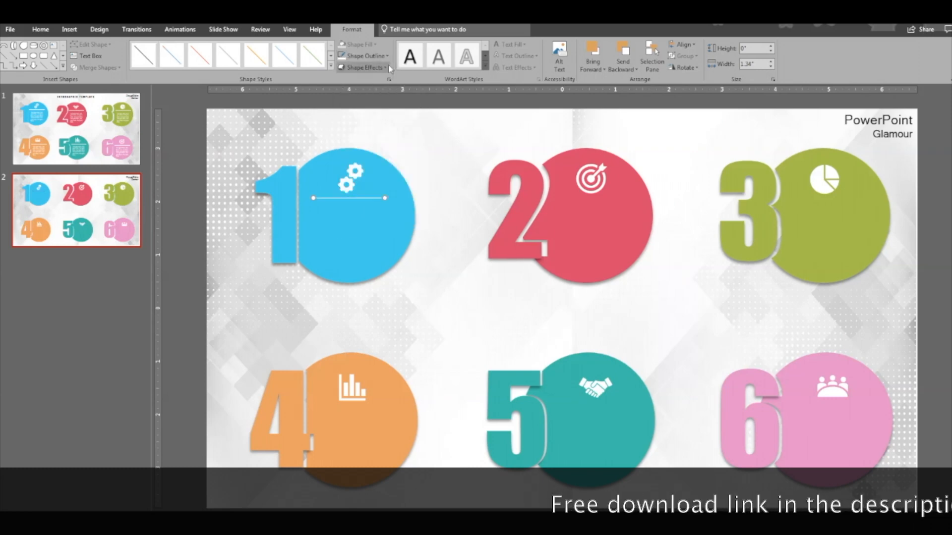
- Make the divider under the gears icon a white line with a heavier weight
left_click(362, 55)
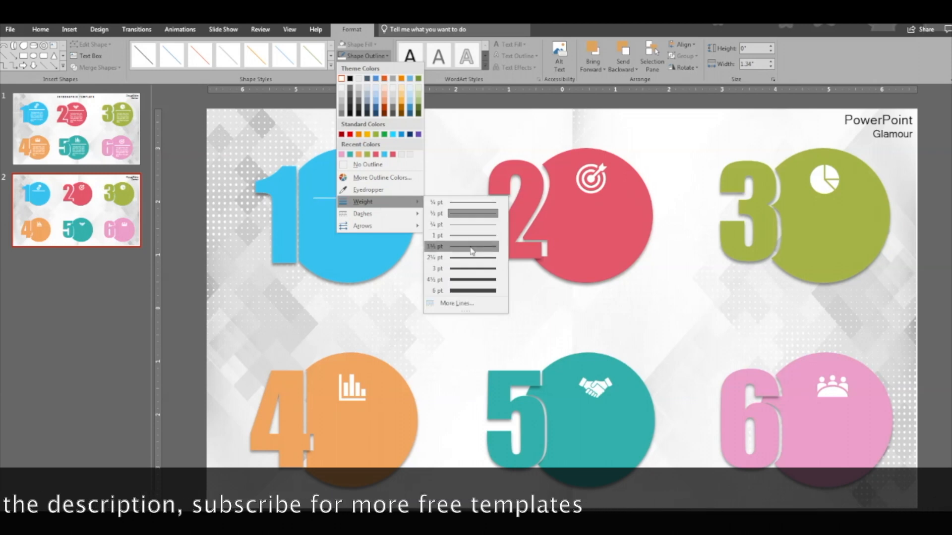
left_click(461, 246)
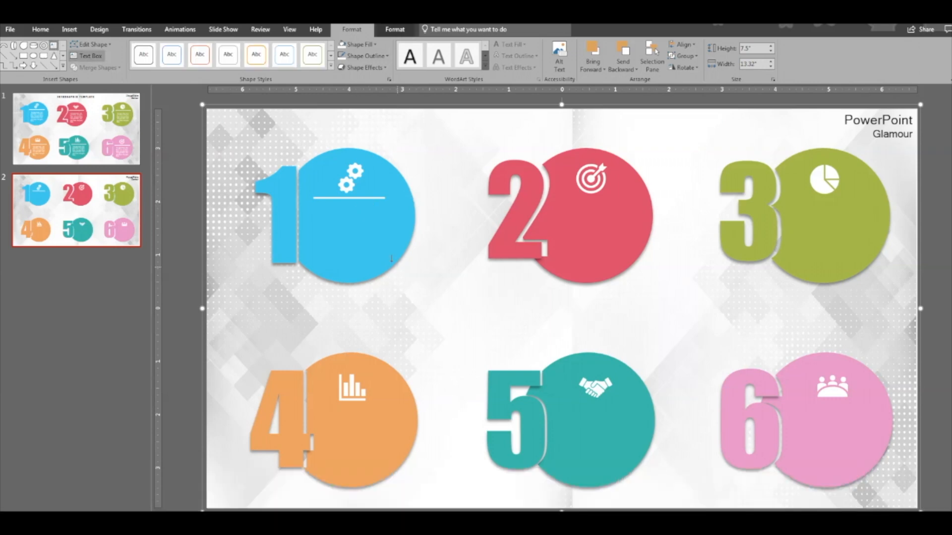
- Add a white size-12 'Text goes here' text box below the divider, repeated in every circle
left_click_drag(313, 210, 382, 252)
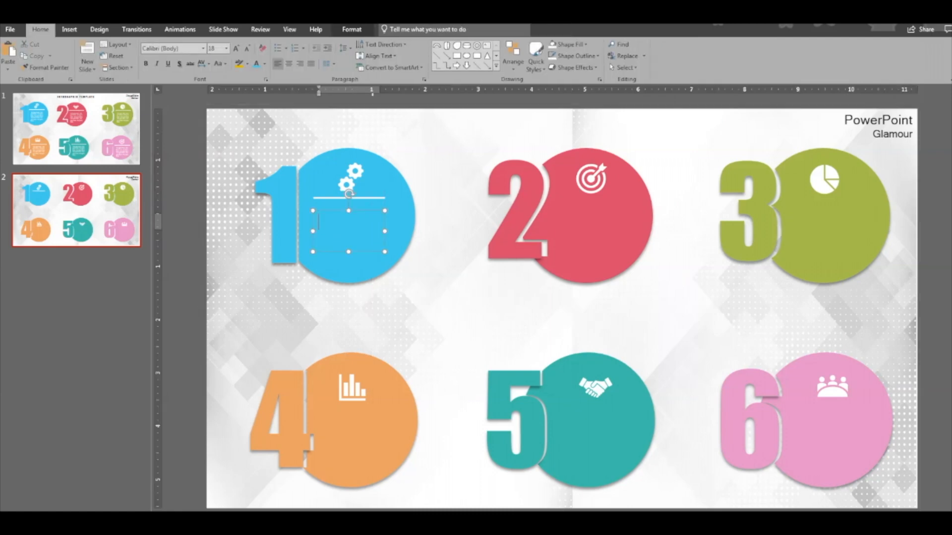
type("text")
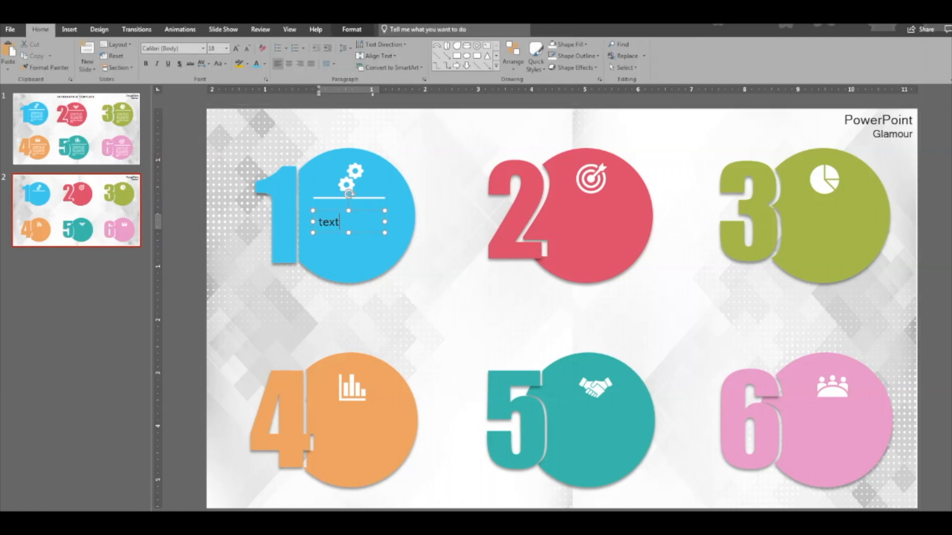
type("Text goes here")
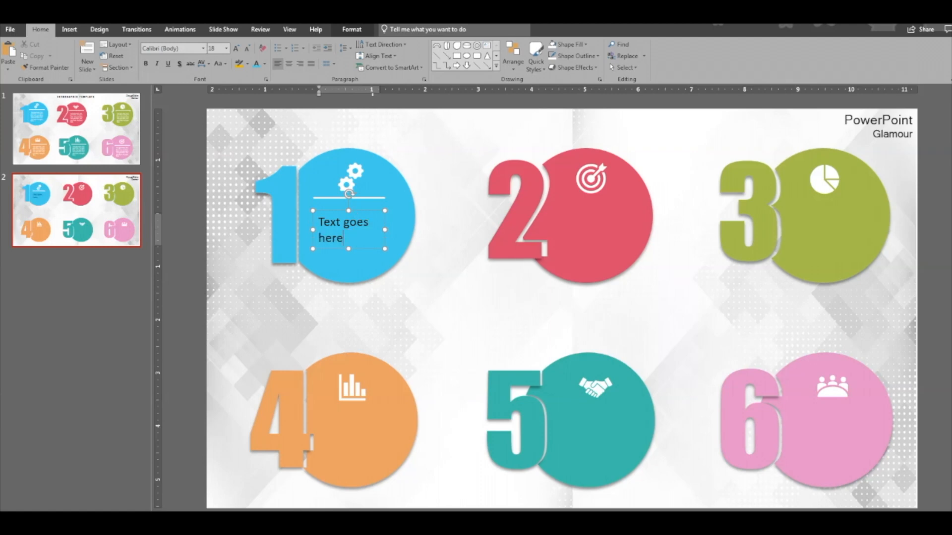
triple_click(343, 230)
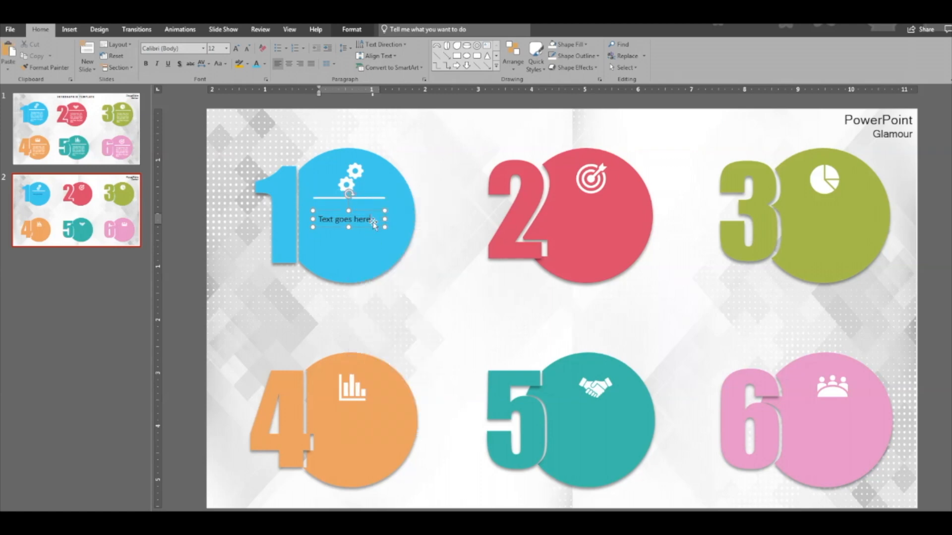
key("ctrl+v")
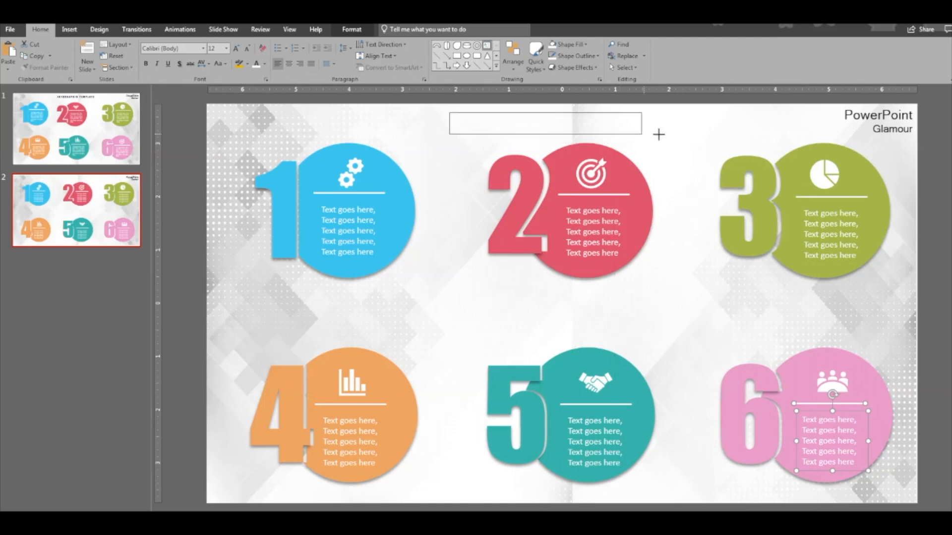
- Type 'INFOGRAPHICS TEMPLATE' as the top title and change its font to Impact
type("IN")
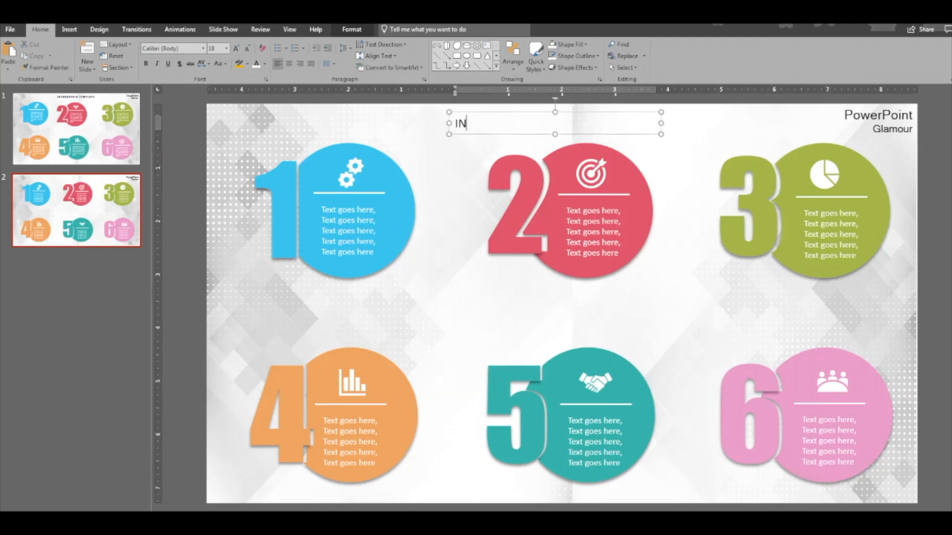
type("FOGRAPHICS")
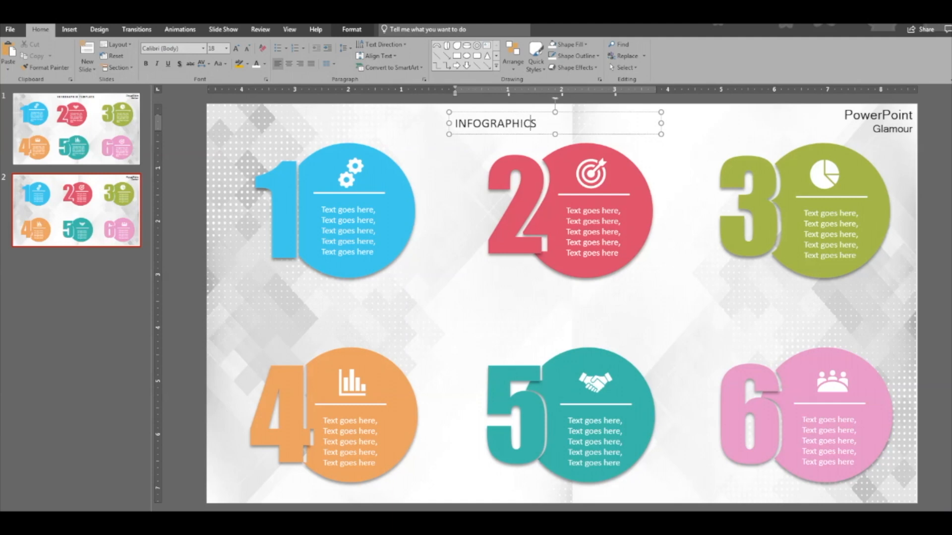
type("TEMPLATE")
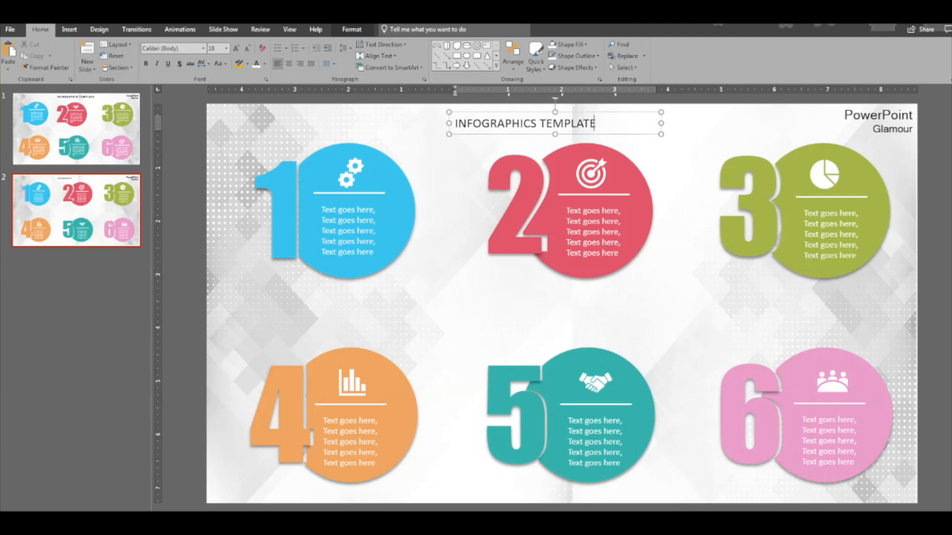
triple_click(521, 124)
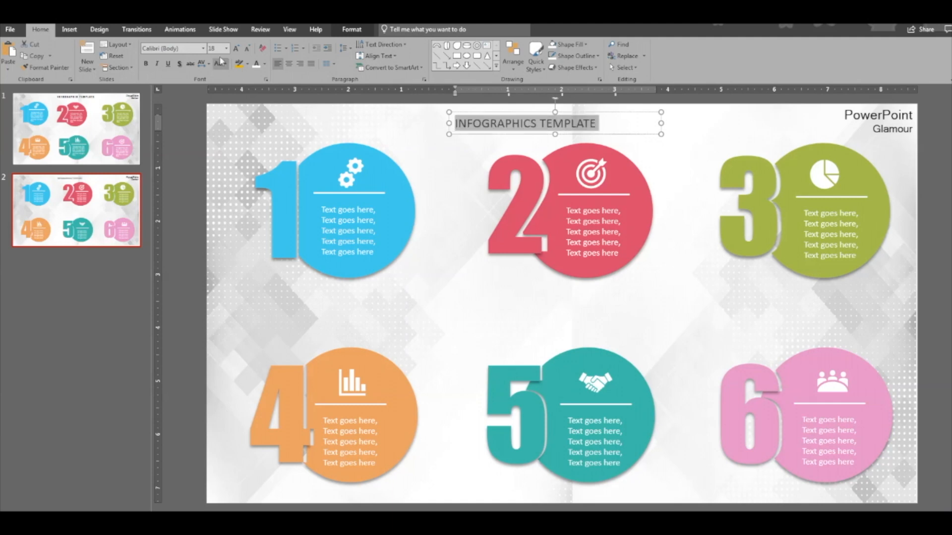
left_click(203, 48)
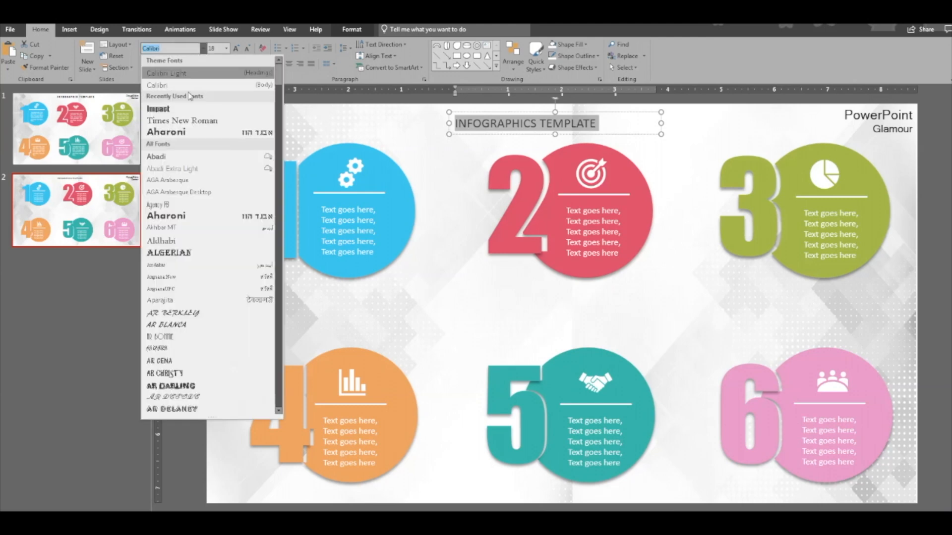
left_click(159, 109)
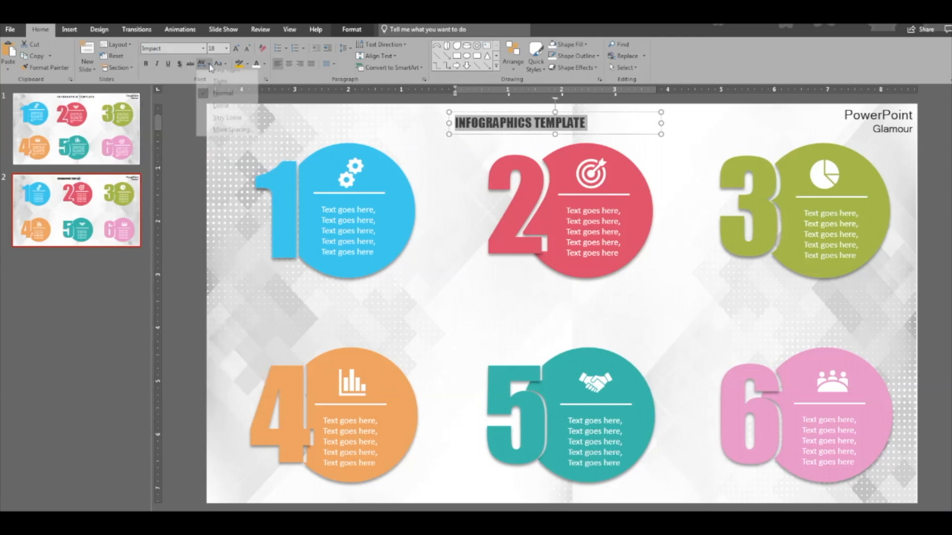